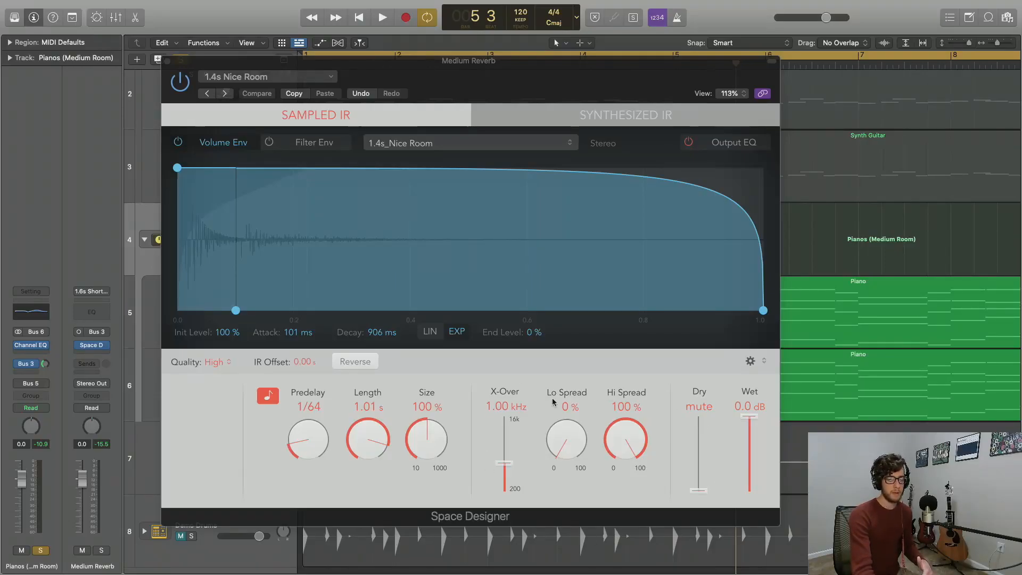
mouse_move(483, 390)
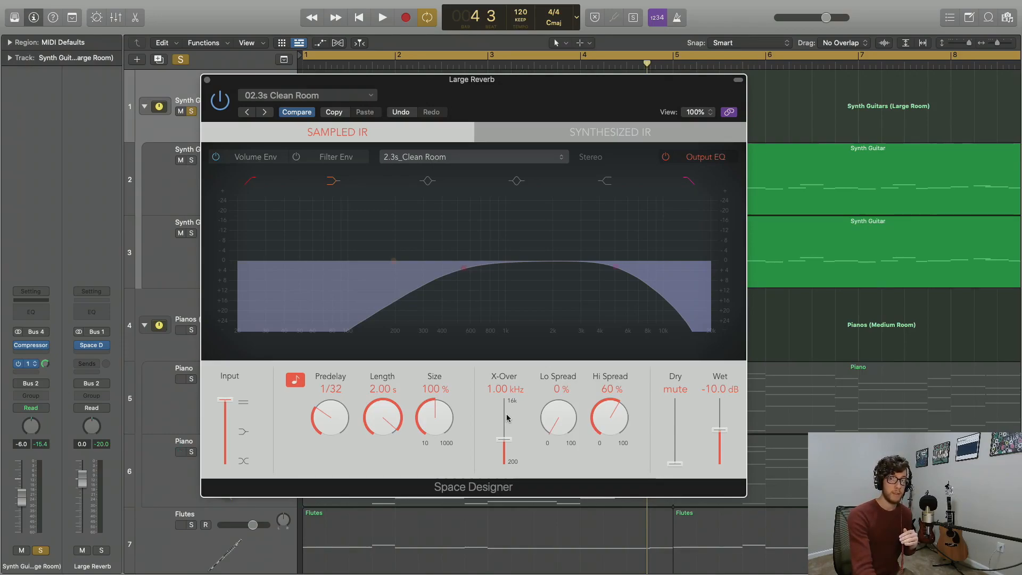
click(381, 17)
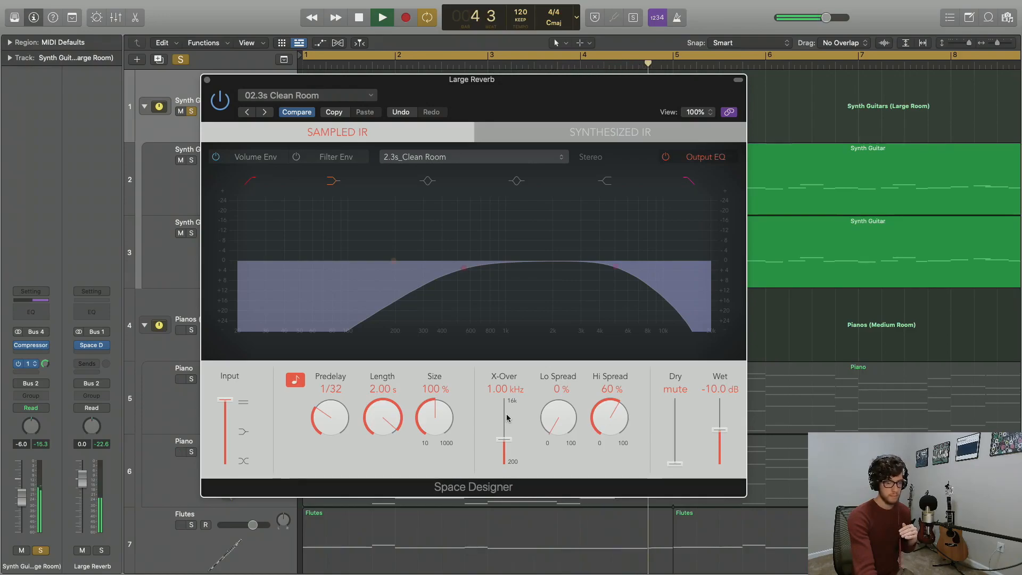
click(381, 18)
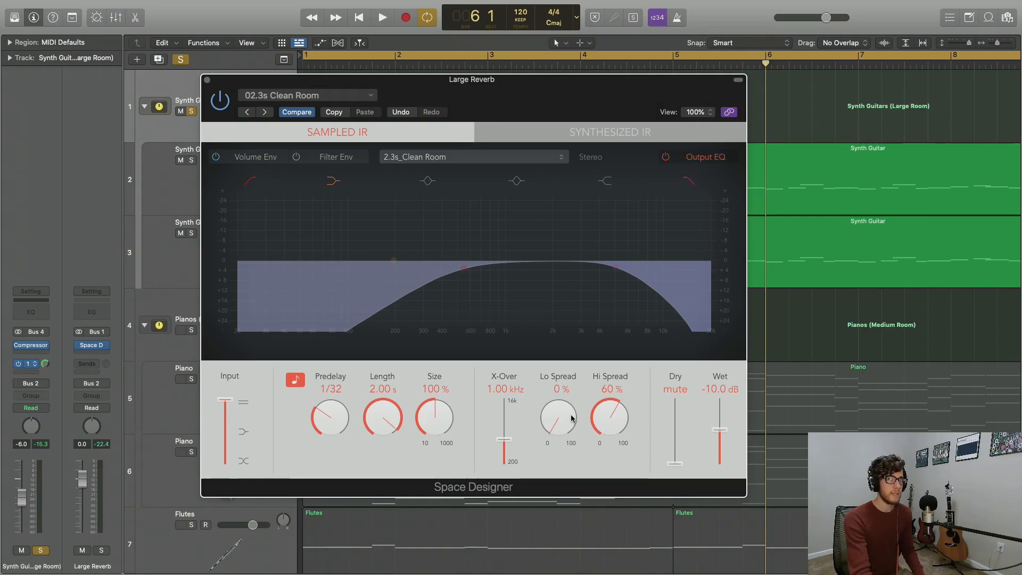
- During playback, audition Lo Spread at 35% and Hi Spread at 100% before settling back on 0%/60%
click(381, 18)
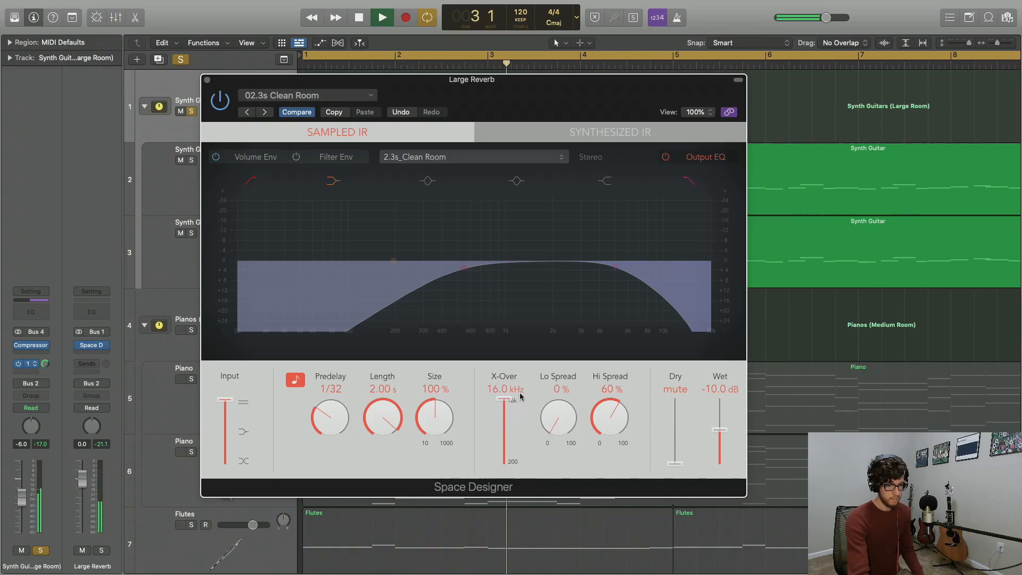
drag(505, 405, 505, 429)
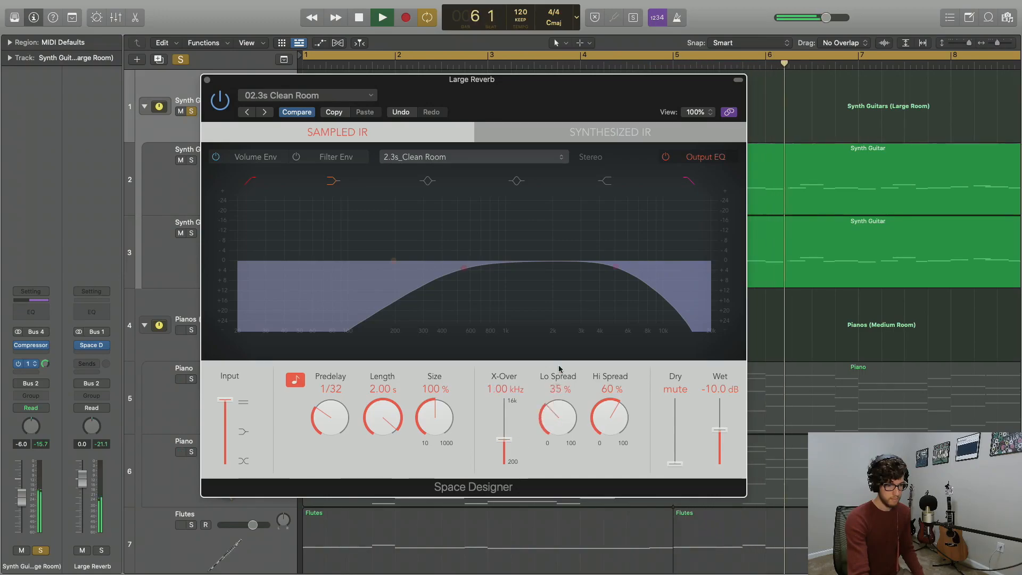
drag(557, 416, 556, 372)
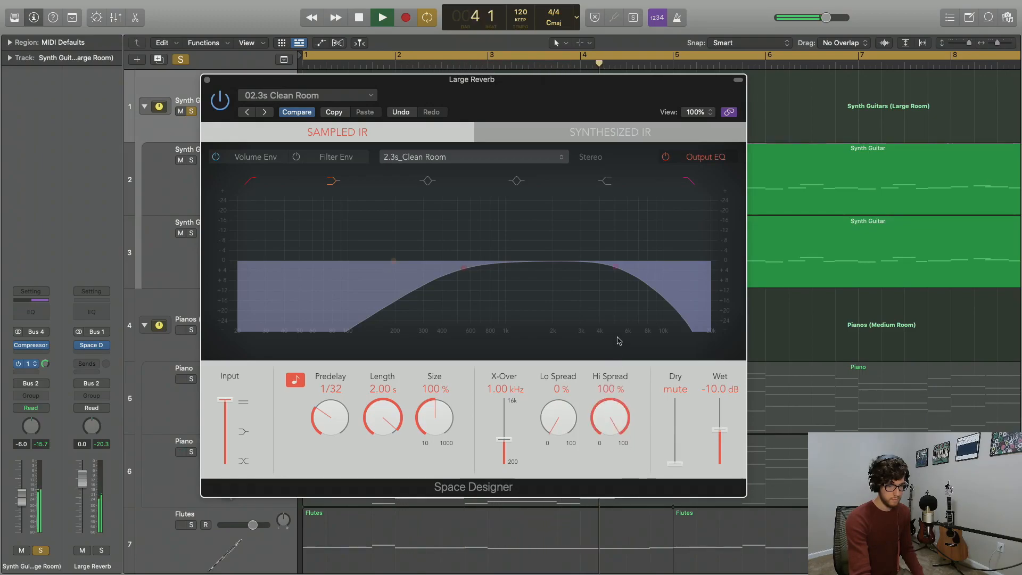
click(359, 18)
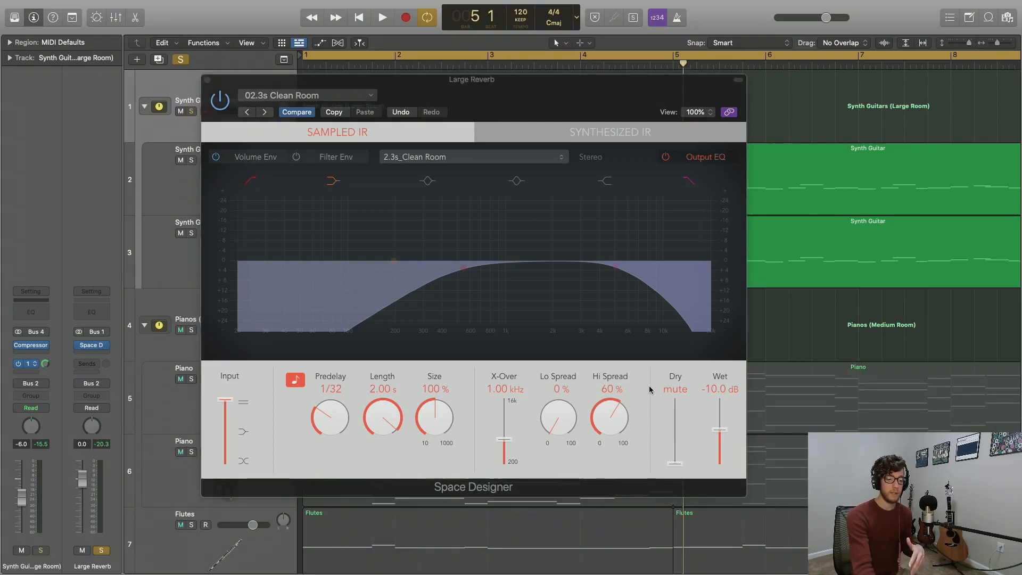
mouse_move(650, 390)
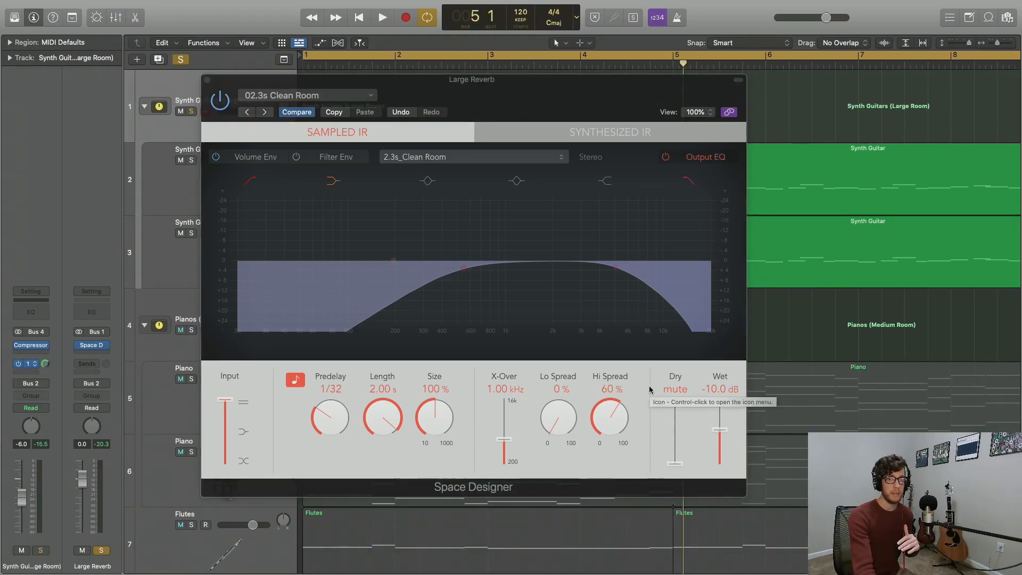
click(381, 19)
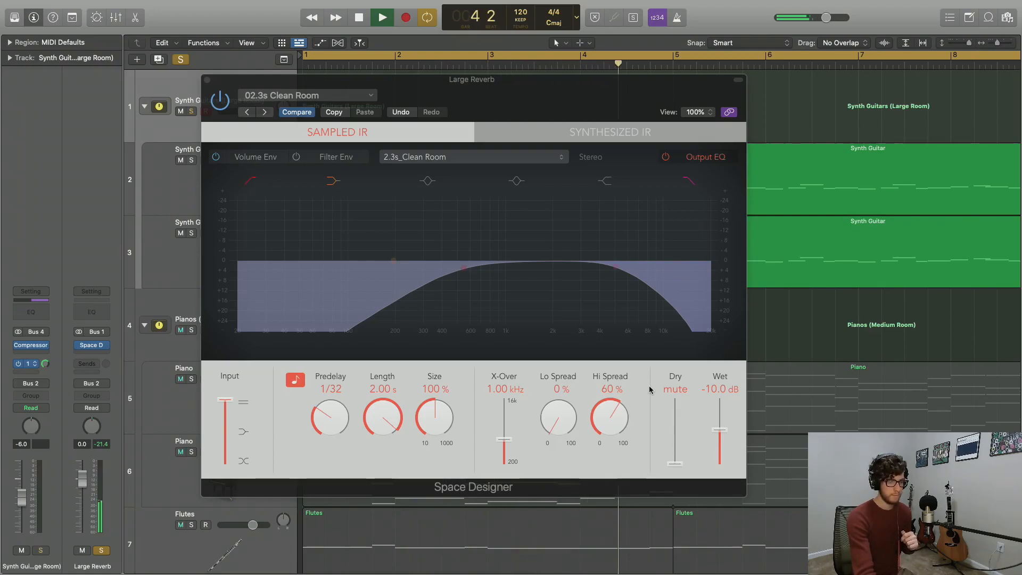
click(359, 19)
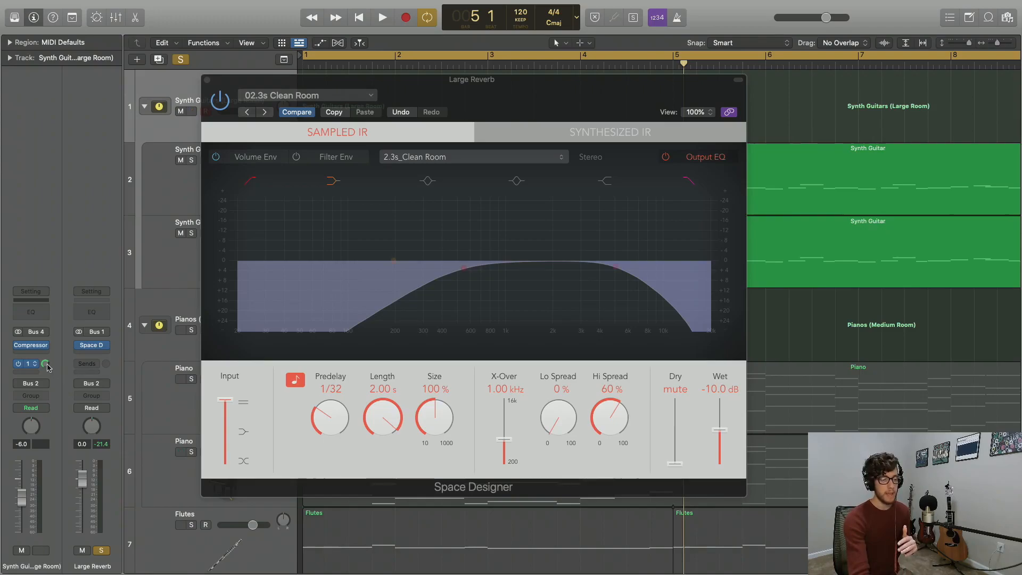
mouse_move(46, 364)
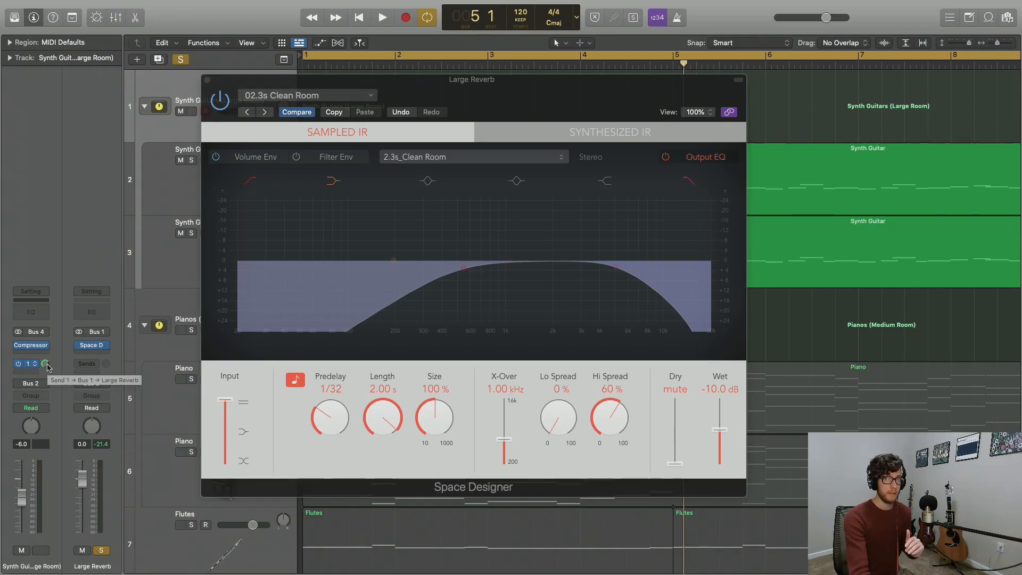